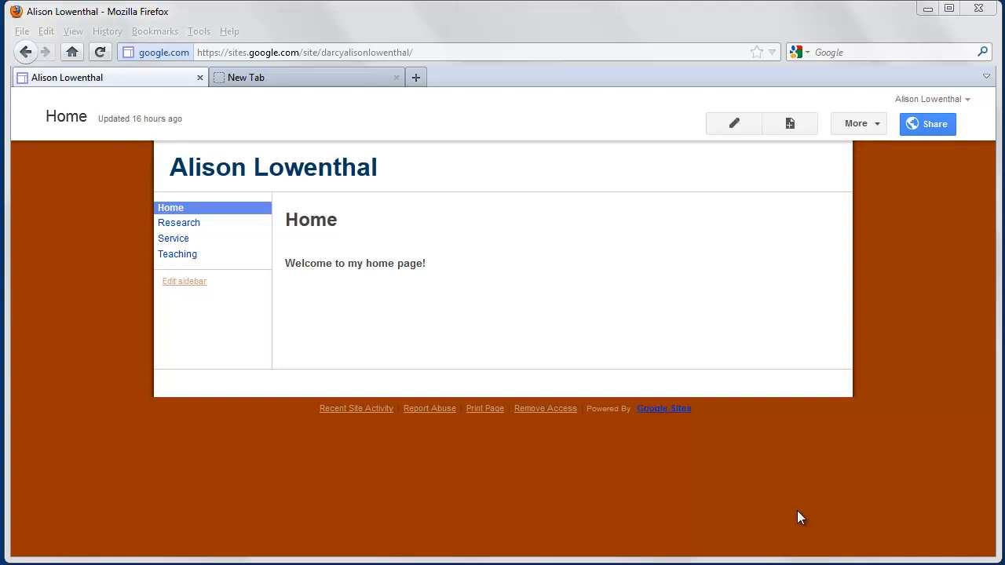
mouse_move(544, 235)
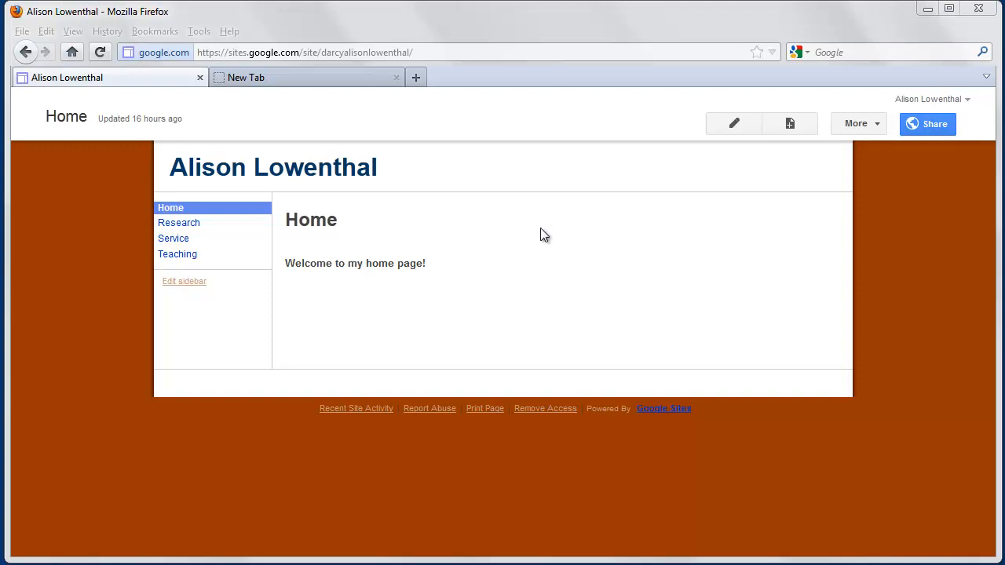
- Load the Google Analytics website in a new browser tab and go to its sign-in page
click(306, 77)
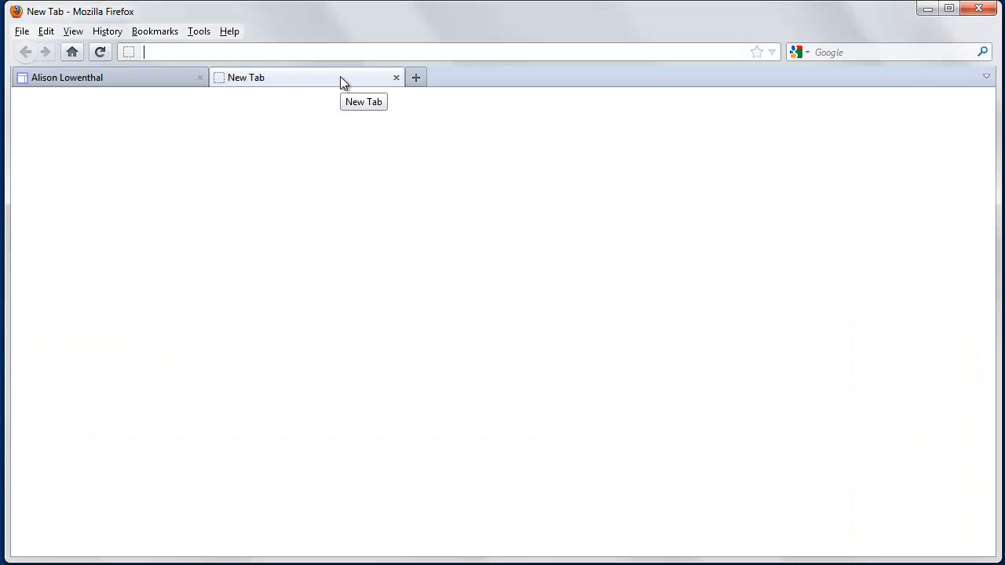
text(www.google.)
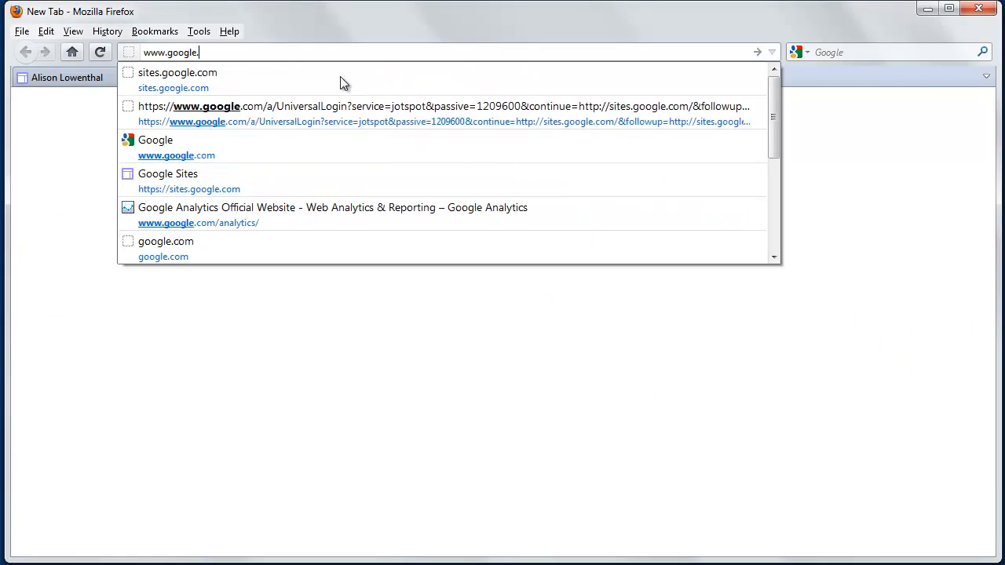
click(332, 213)
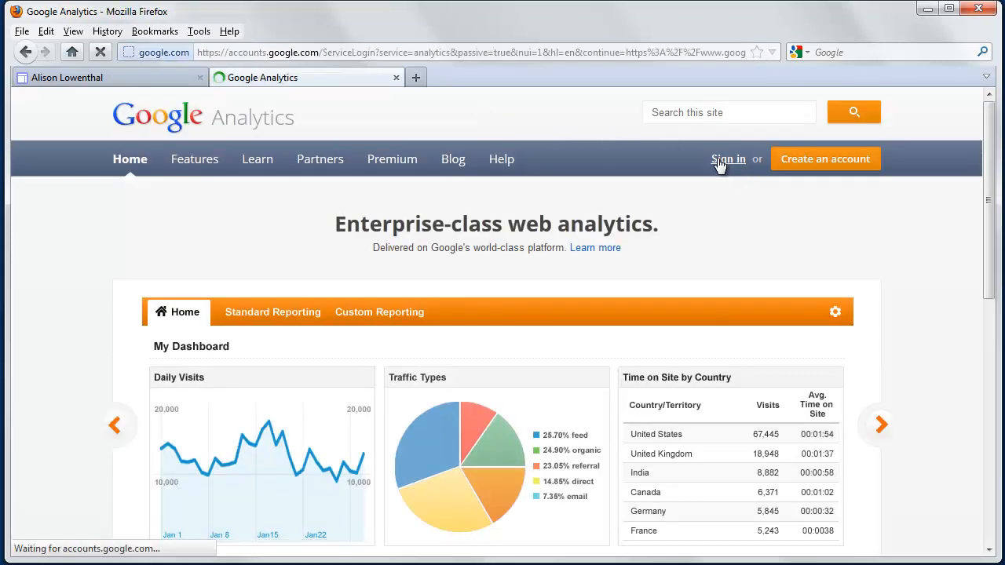
click(729, 159)
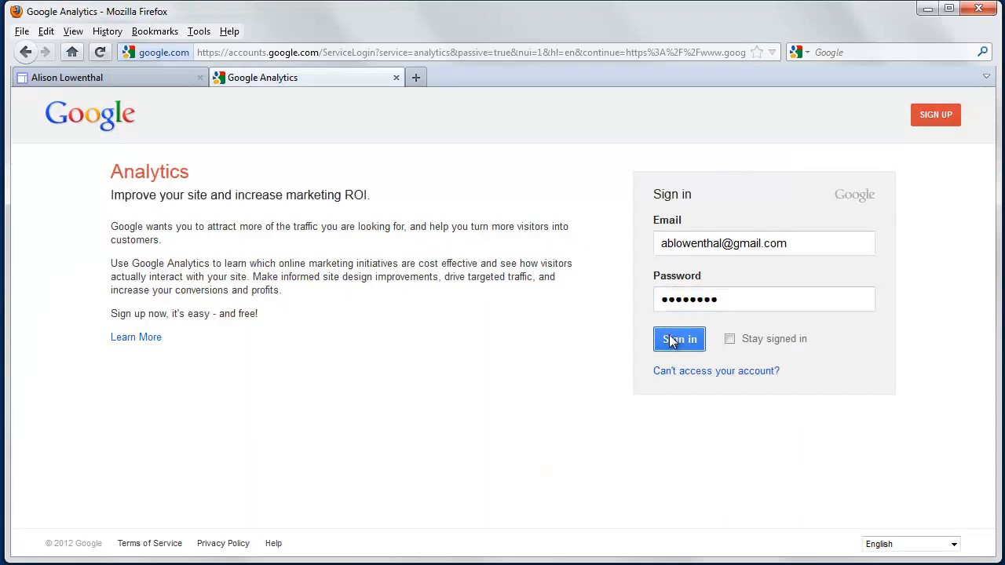
- Sign in to Google Analytics, landing on the empty Account Home page
click(678, 339)
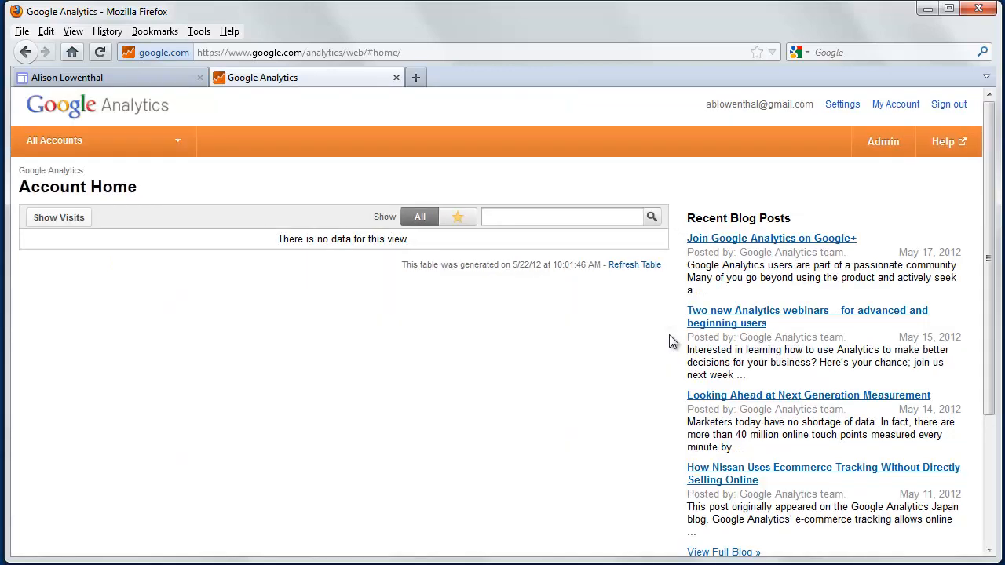
mouse_move(649, 314)
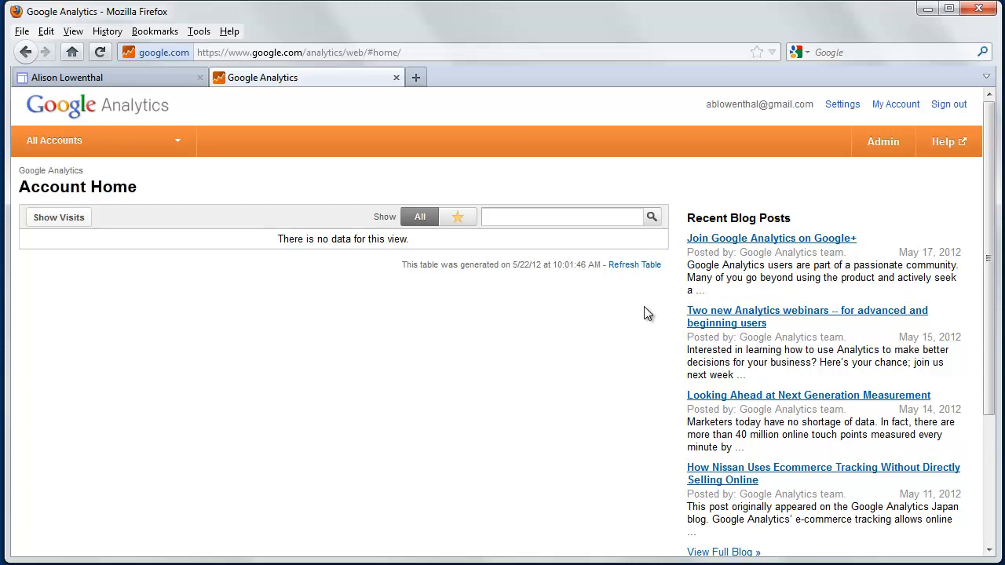
mouse_move(822, 198)
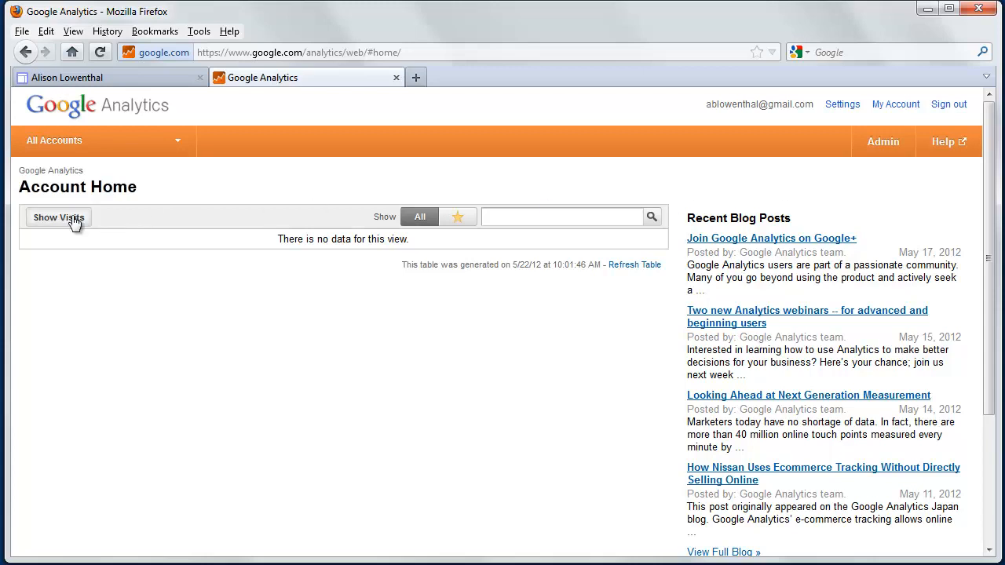
- Create a new Analytics account for the Google Site with Mountain Time - Arizona and copy its tracking ID
click(882, 141)
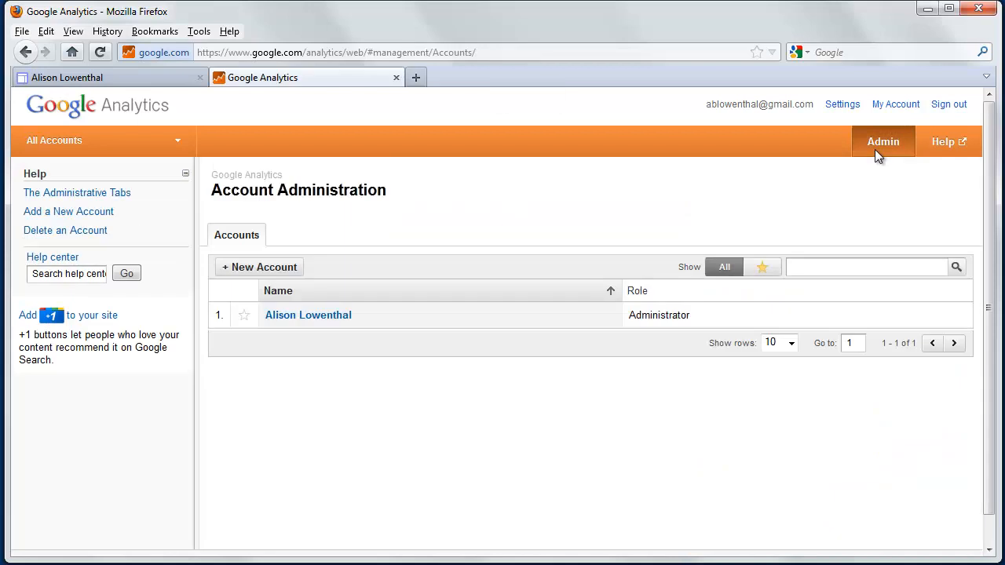
mouse_move(510, 243)
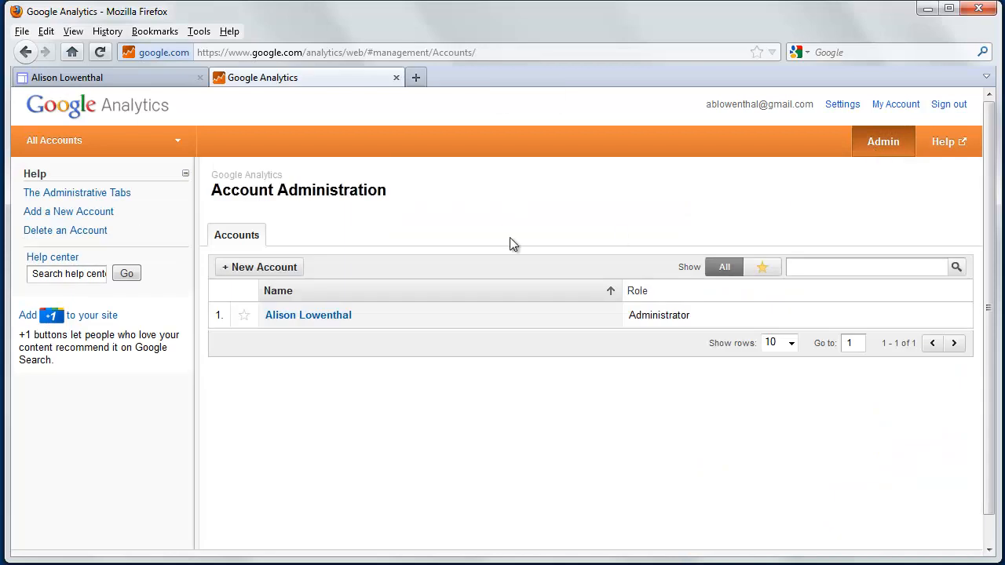
click(259, 267)
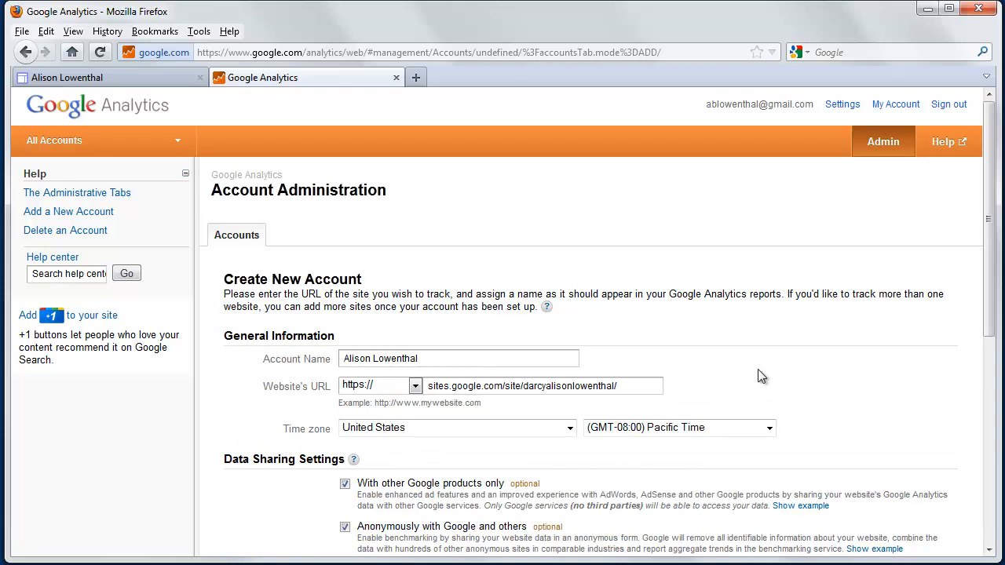
click(679, 427)
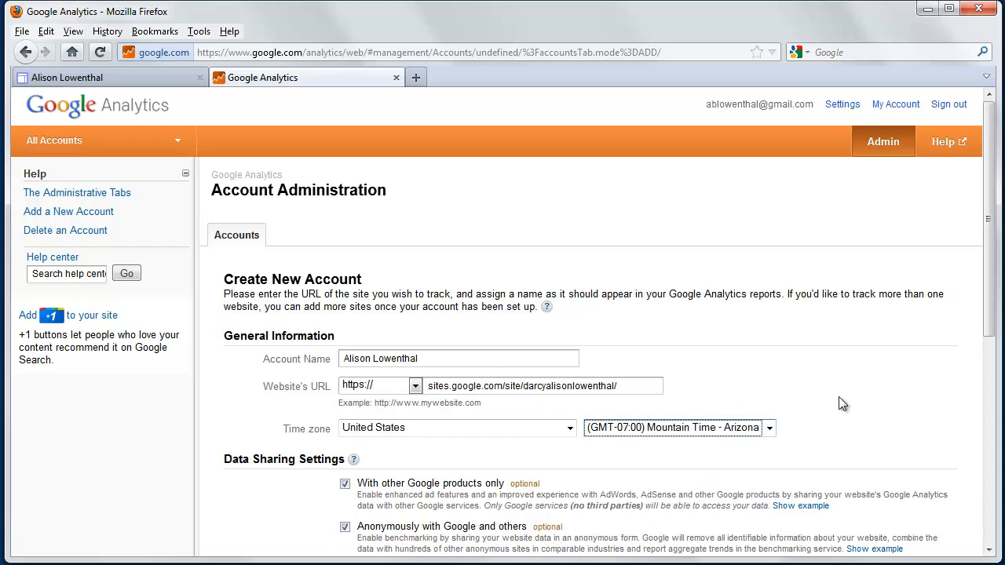
scroll(down, 3)
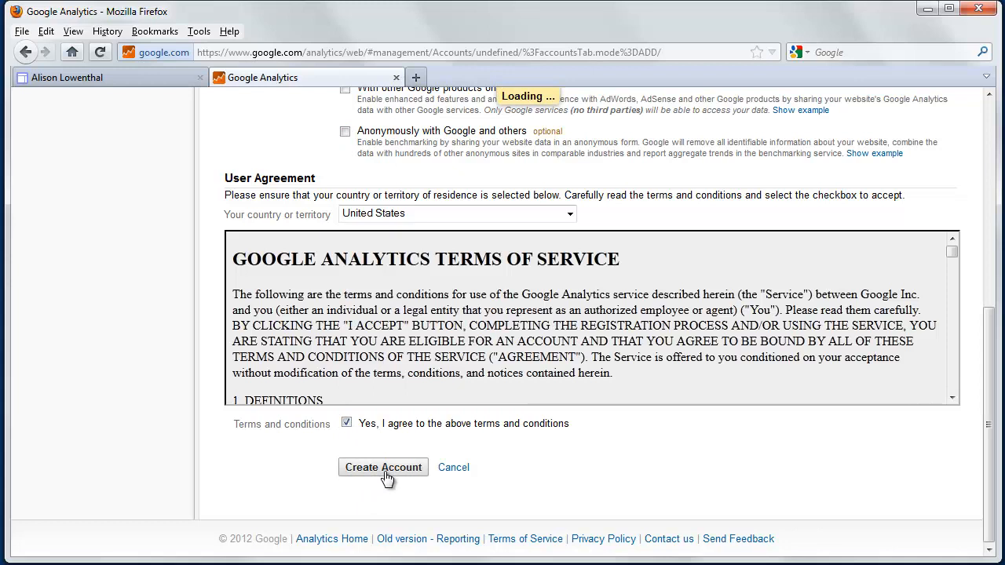
click(383, 468)
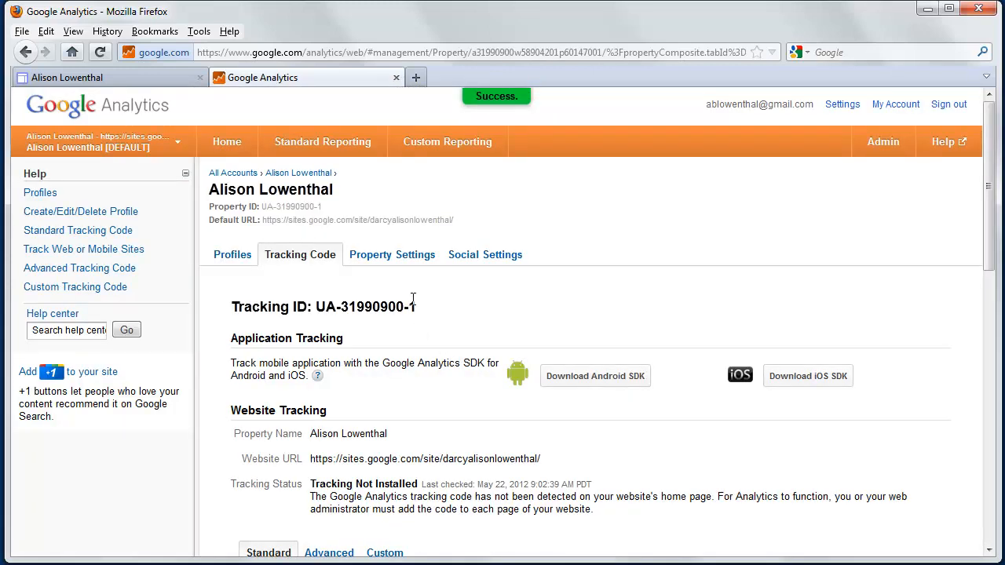
right_click(364, 307)
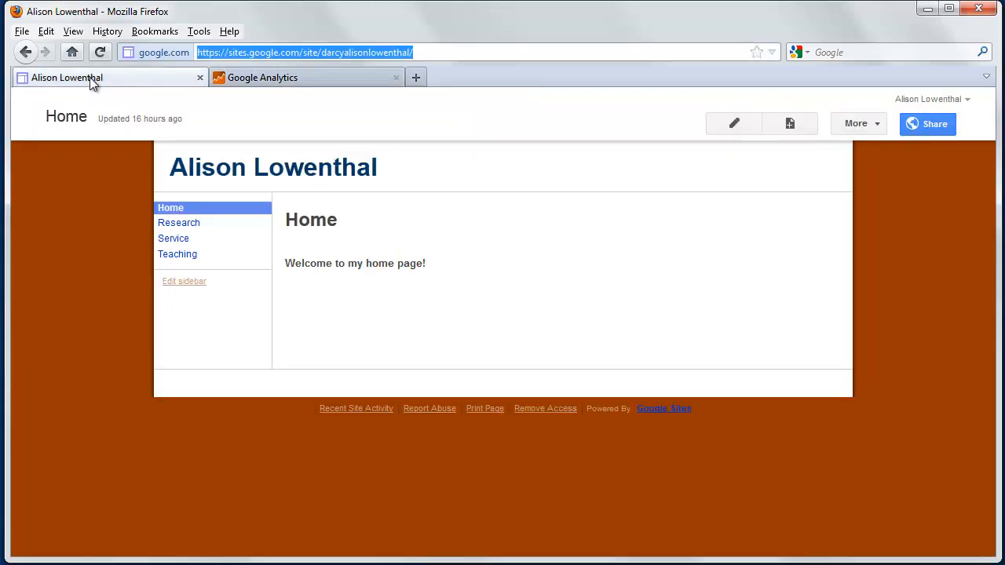
- Enter UA-31990900-1 as the site's Analytics Web Property ID in Google Sites and save the settings
click(856, 123)
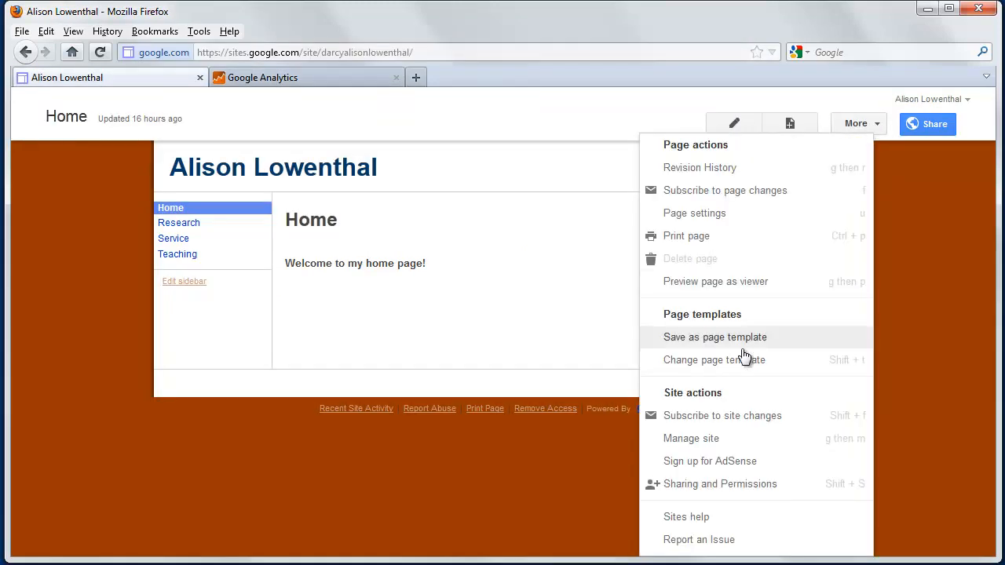
click(715, 336)
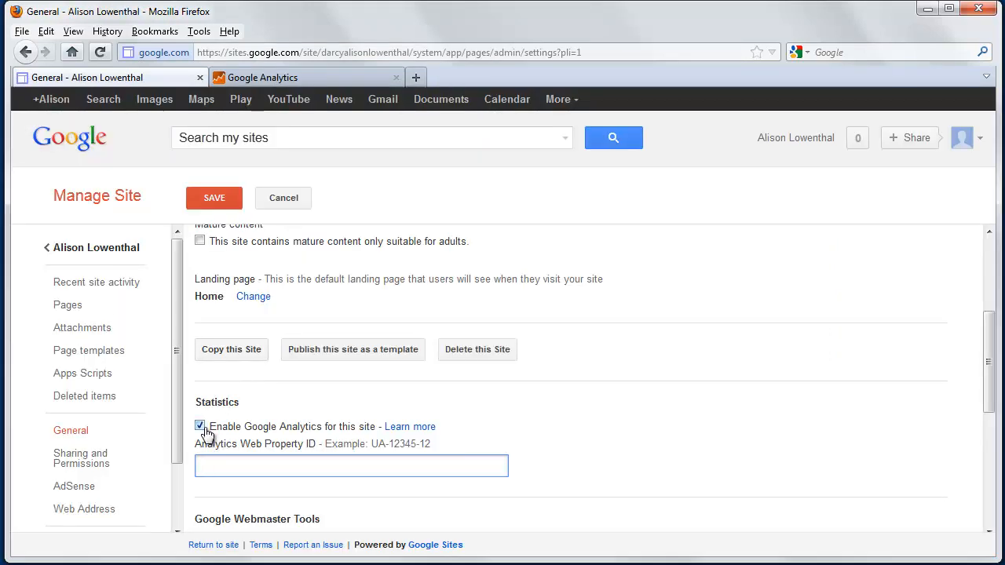
click(201, 427)
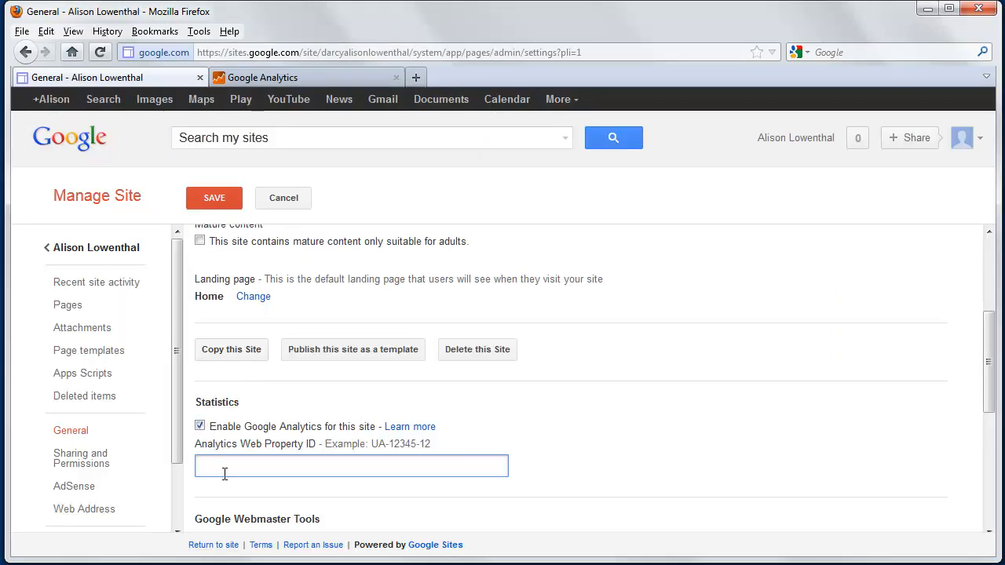
text(UA-31990900-1)
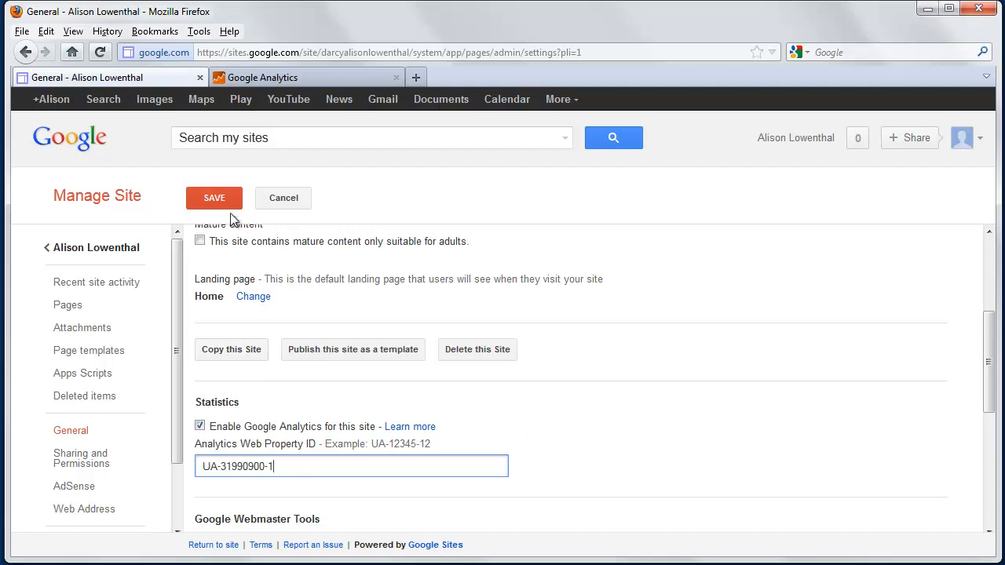
click(214, 198)
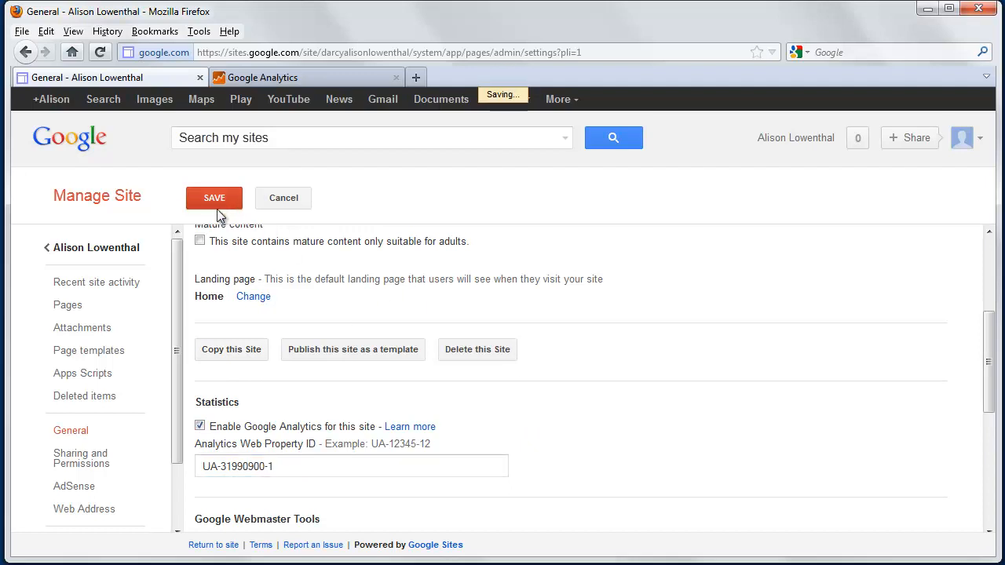
click(214, 198)
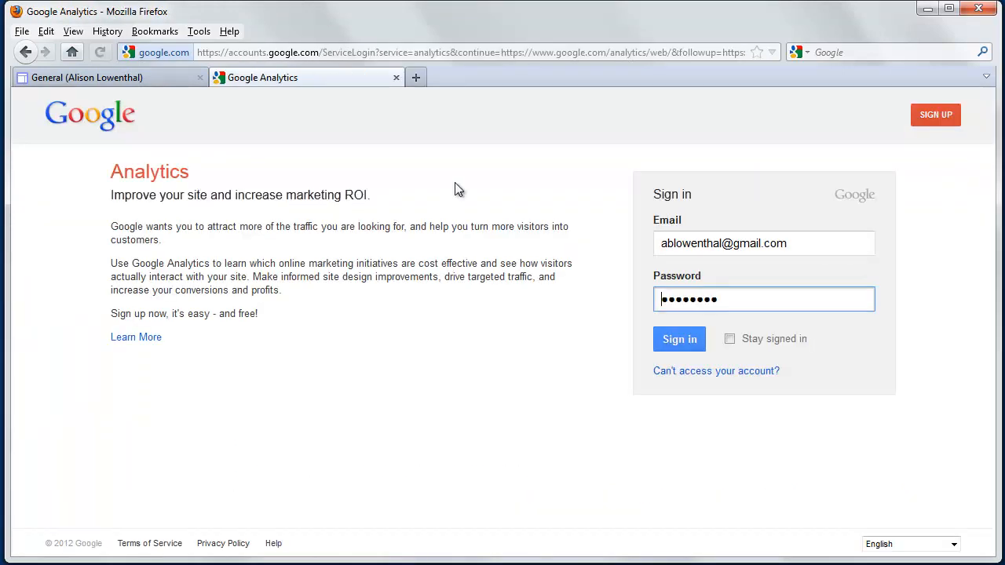
- Go to google.com/analytics and sign back in to Google Analytics
click(471, 54)
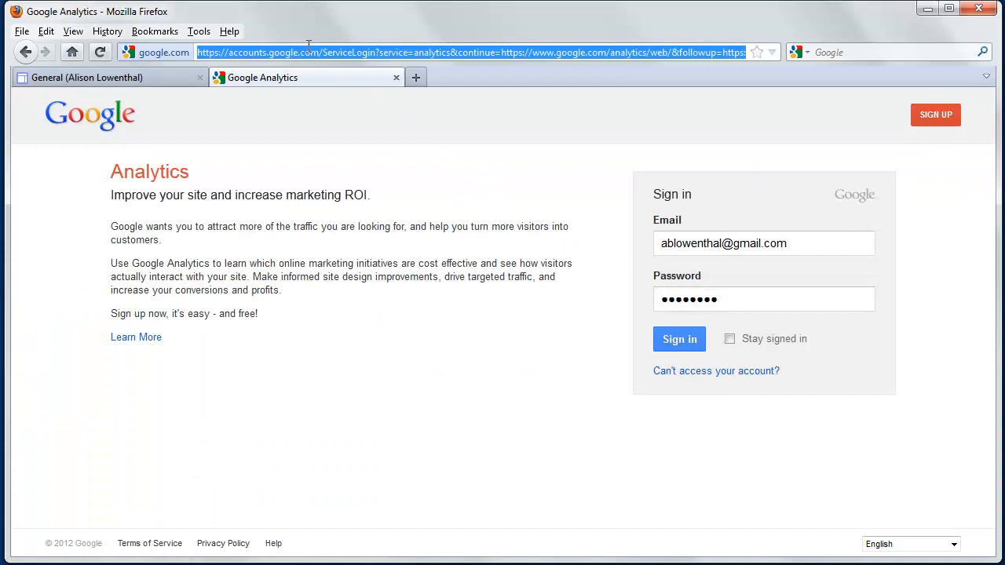
text(google.com/analytics/)
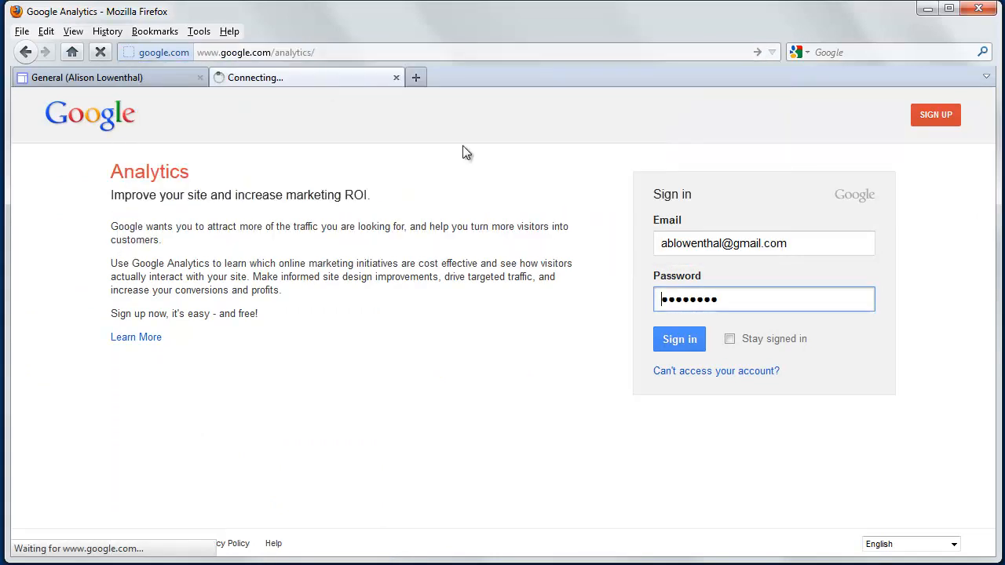
click(679, 339)
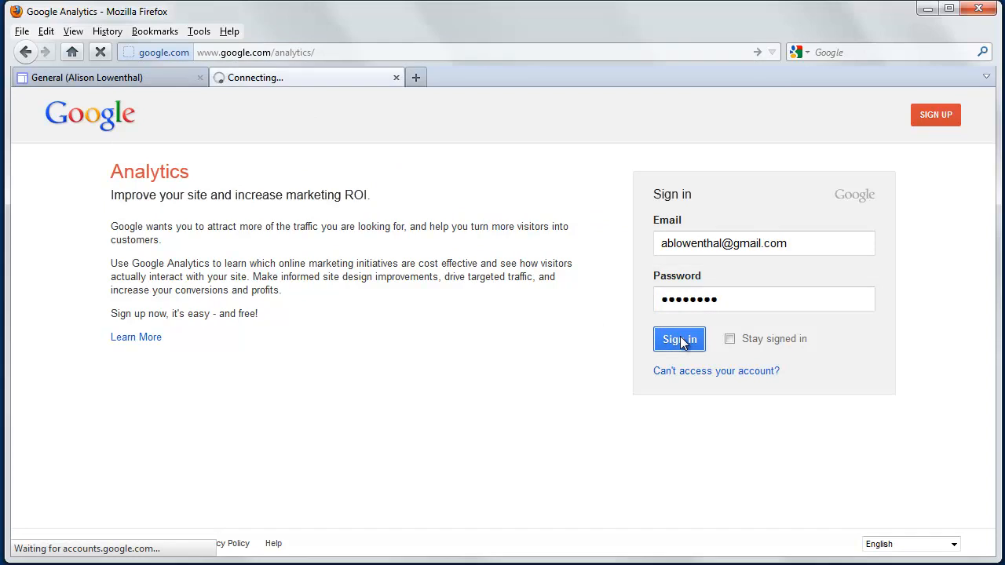
click(678, 339)
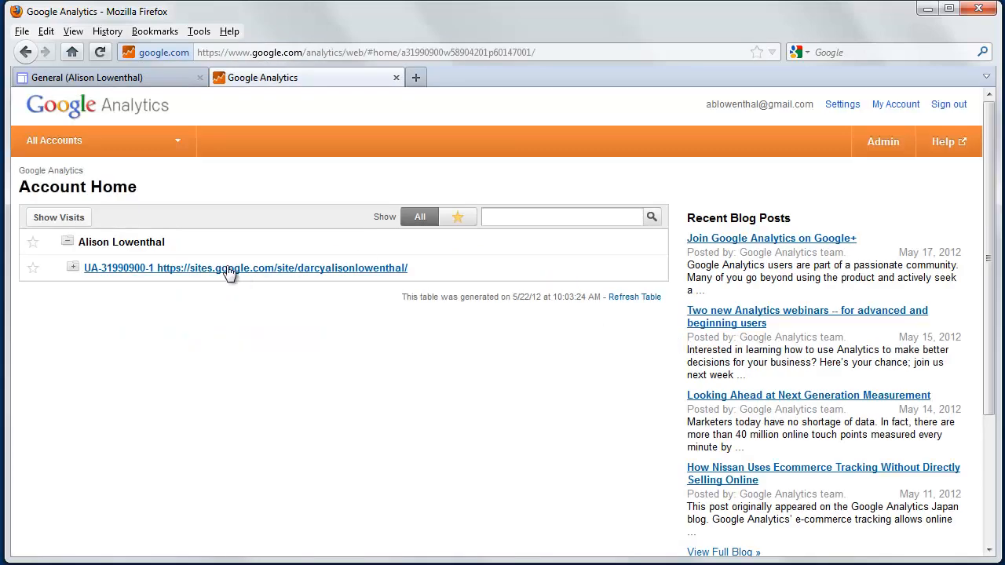
- View the UA-31990900-1 profile's Visitors Overview and expand the Content > Site Content reports
click(245, 267)
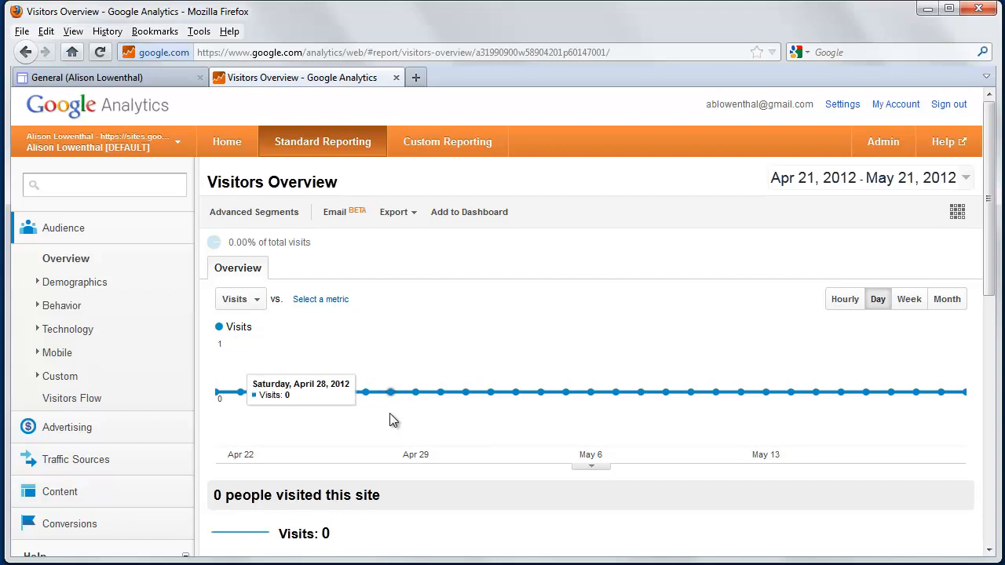
mouse_move(355, 361)
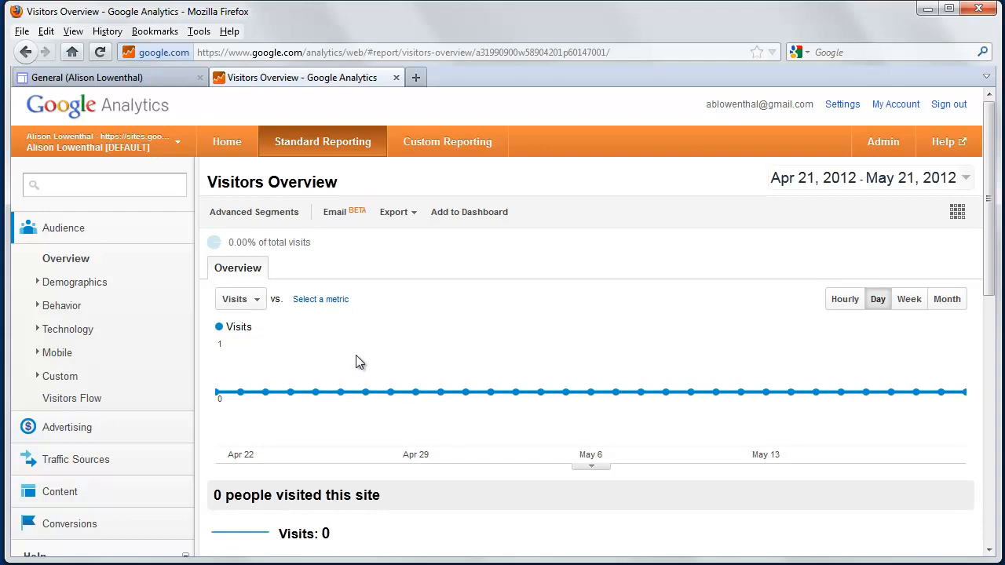
scroll(down, 3)
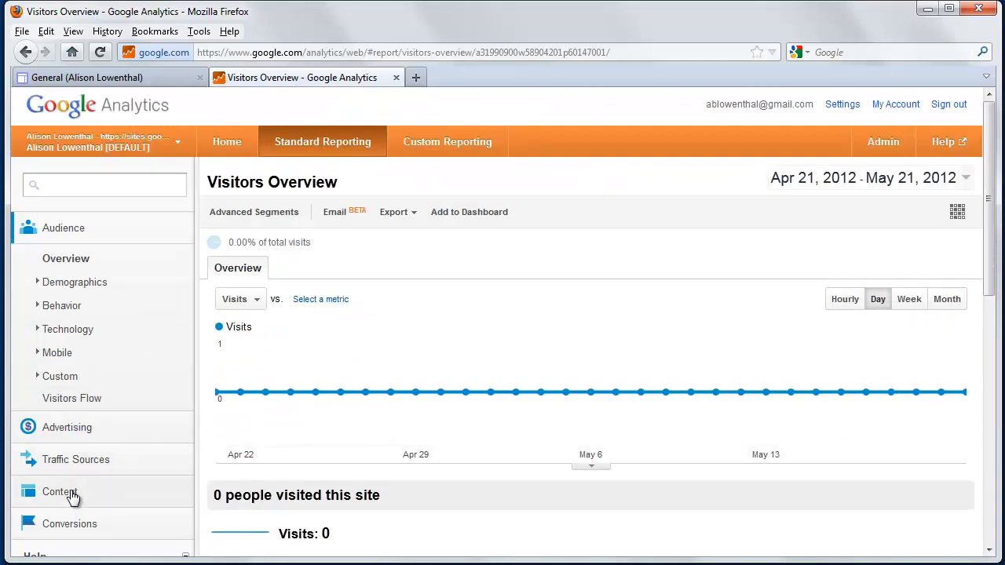
click(60, 491)
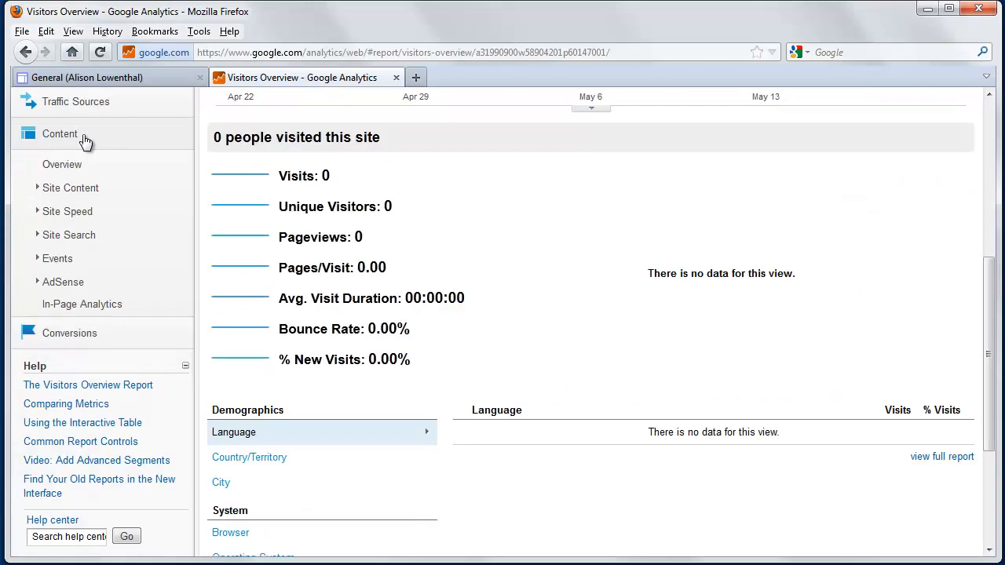
click(71, 188)
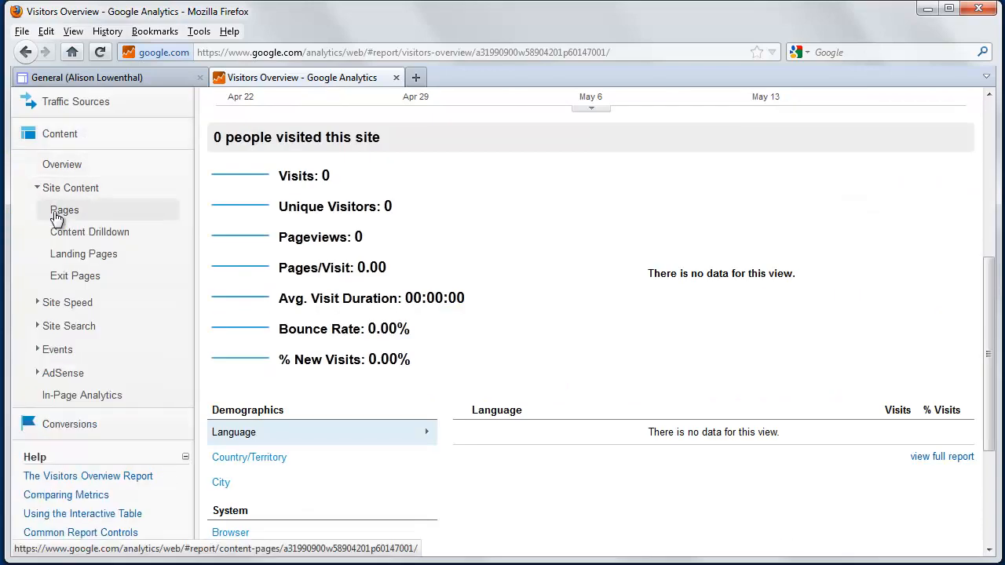
- View the Pages report with zero pageviews, then return to My Dashboard
click(63, 211)
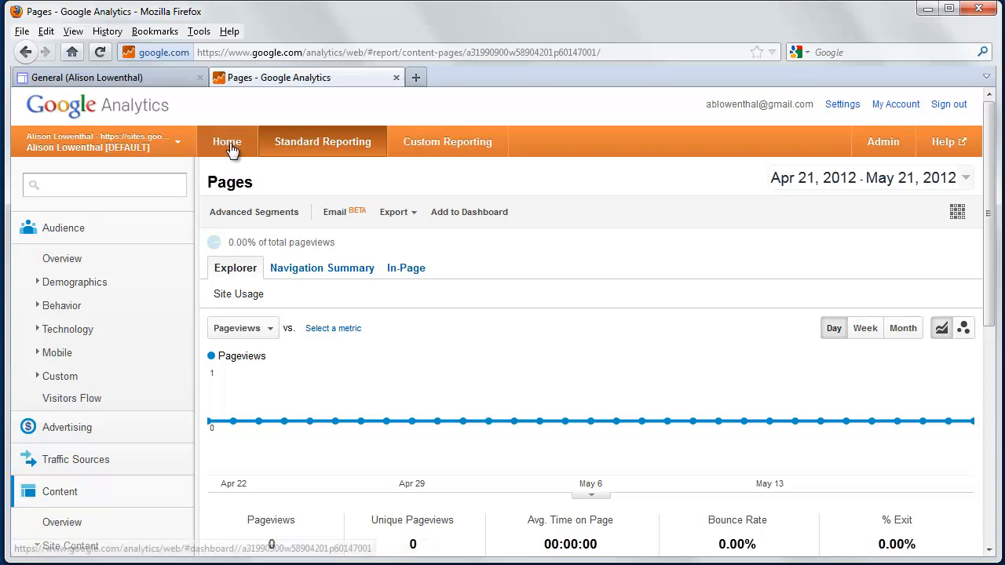
click(226, 141)
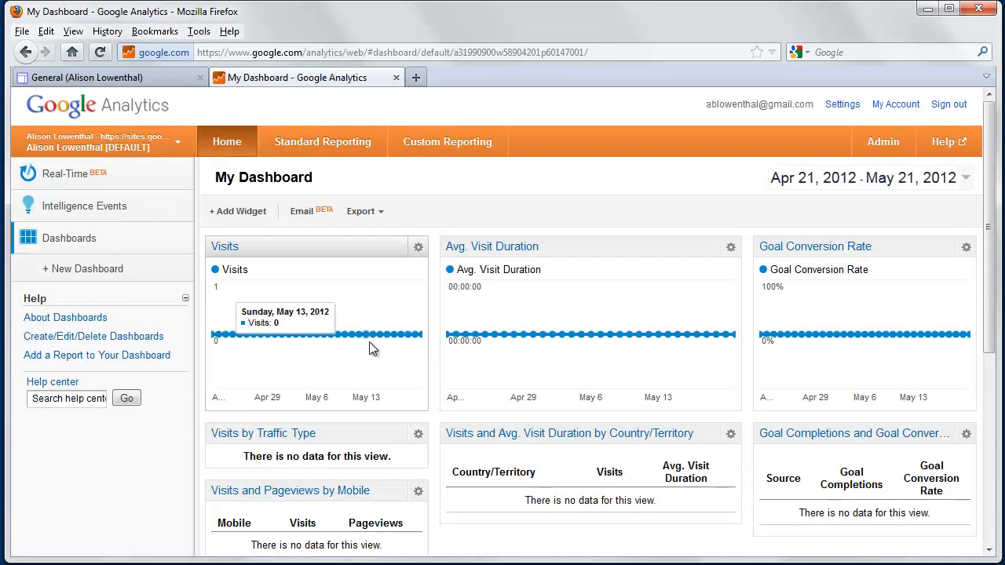